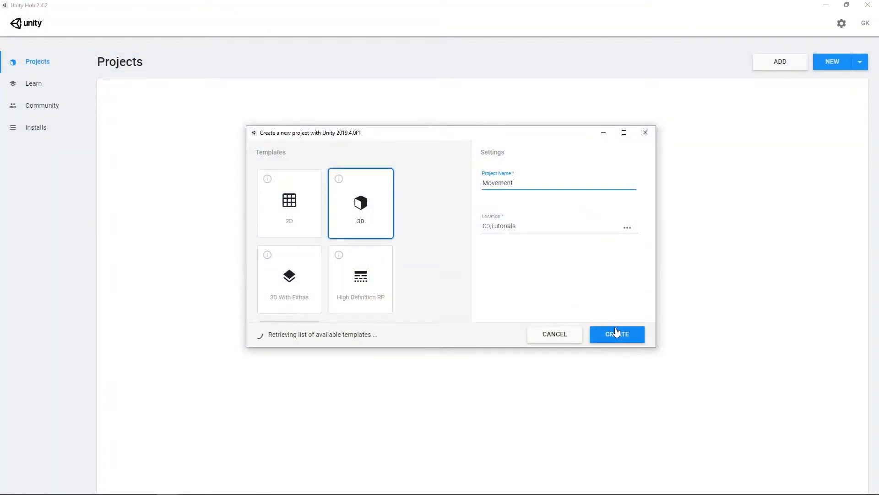
- Create the 3D project Movement at C:\Tutorials and open it in the editor
{"action": "left_click", "coordinate": [616, 334]}
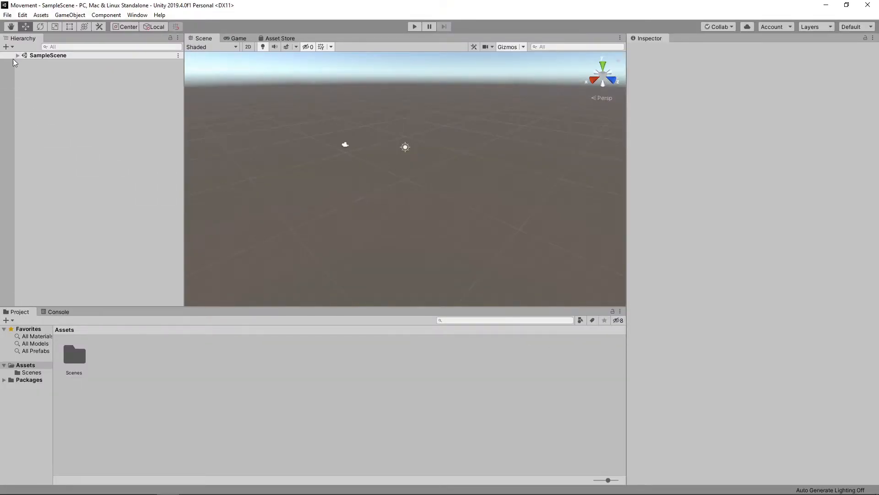
- Add a Plane and a Capsule 3D object to the scene from the Hierarchy + menu
{"action": "left_click", "coordinate": [6, 47]}
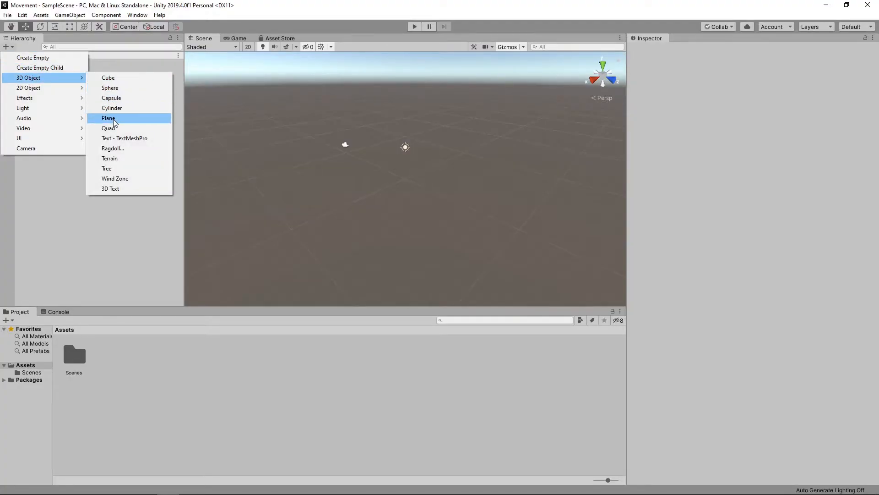
{"action": "left_click", "coordinate": [108, 118]}
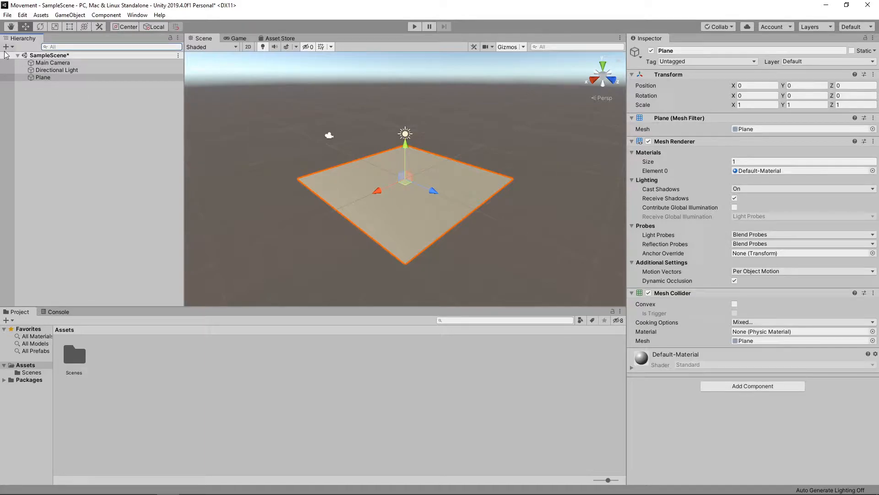
{"action": "left_click", "coordinate": [8, 46]}
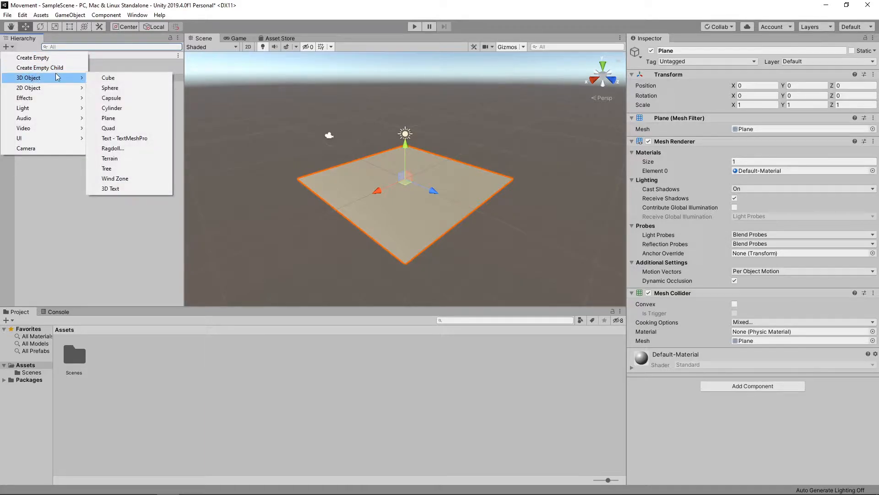
{"action": "left_click", "coordinate": [111, 97]}
{"action": "type", "text": "script"}
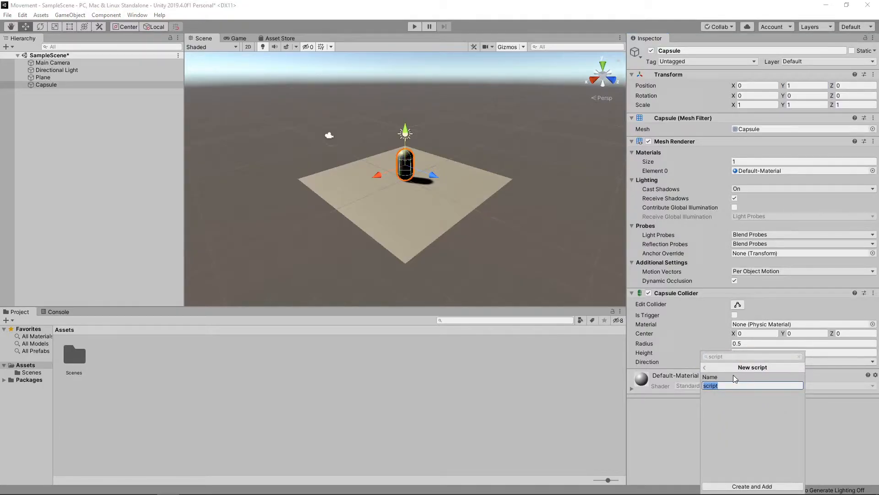
- Create and attach a new script named PlayerMovement to the capsule and preview its code
{"action": "type", "text": "PlayerMovement"}
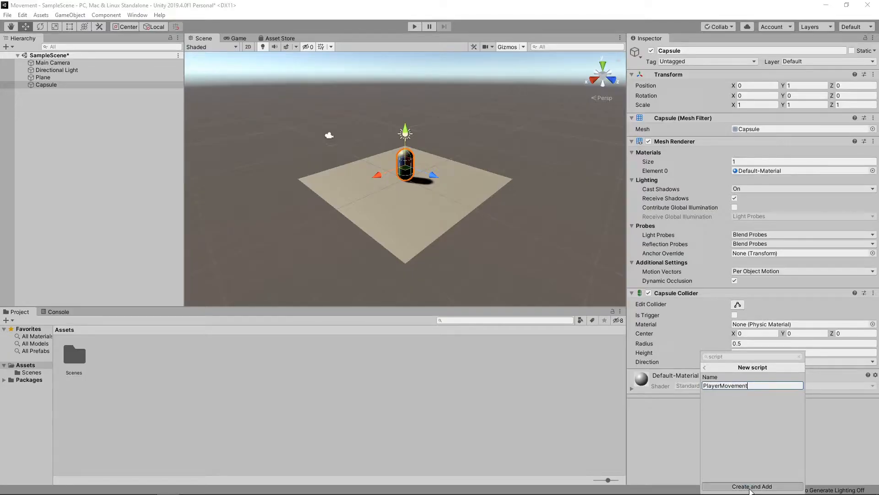
{"action": "left_click", "coordinate": [752, 486]}
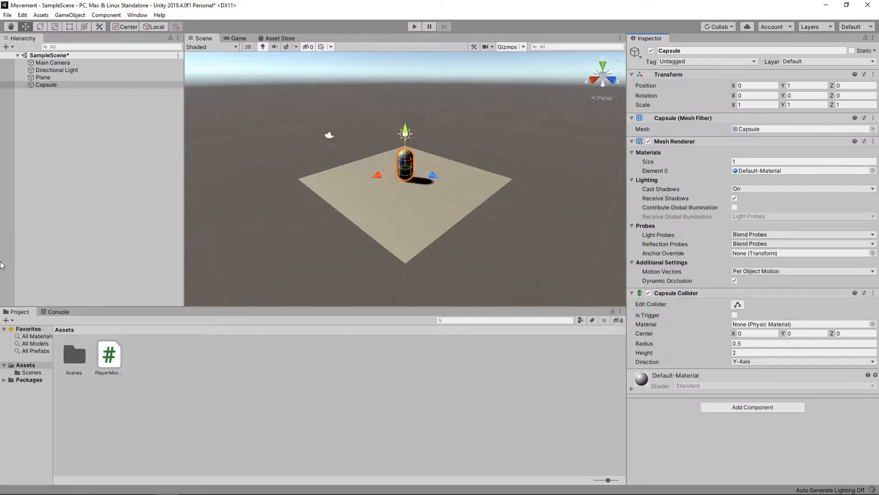
{"action": "mouse_move", "coordinate": [108, 346]}
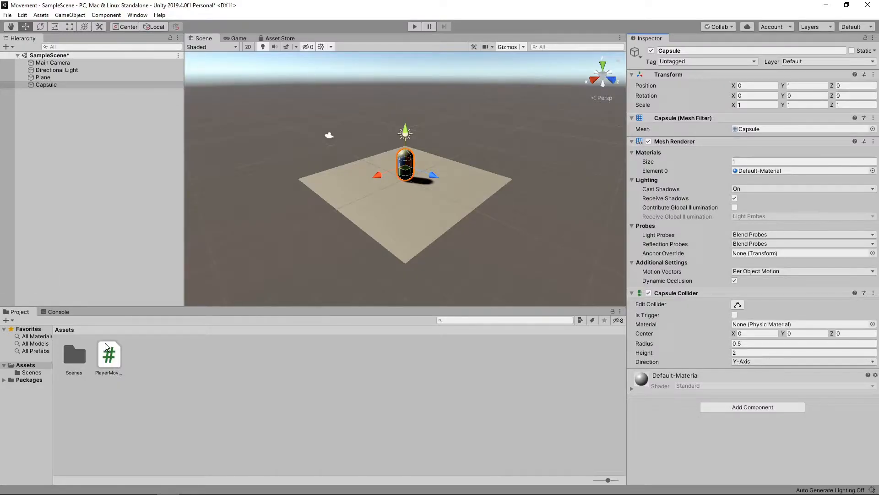
{"action": "left_click", "coordinate": [108, 353]}
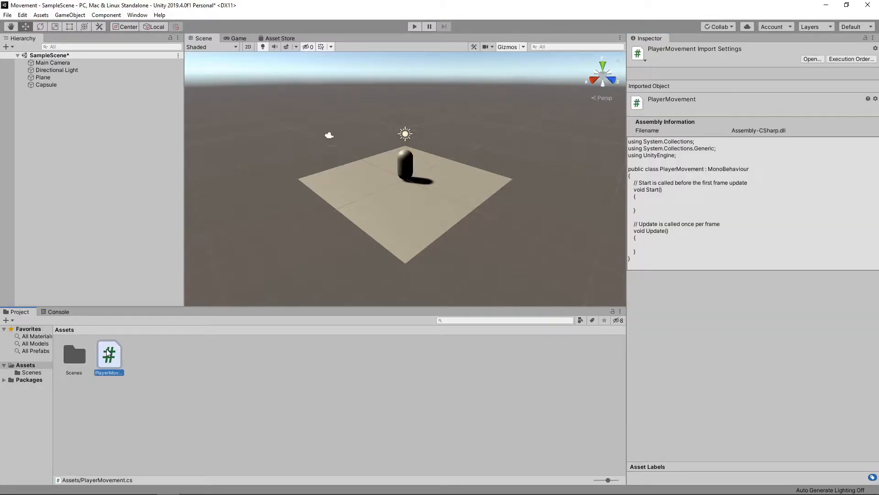
- Open PlayerMovement.cs in Visual Studio and place the cursor inside Update()
{"action": "double_click", "coordinate": [108, 351]}
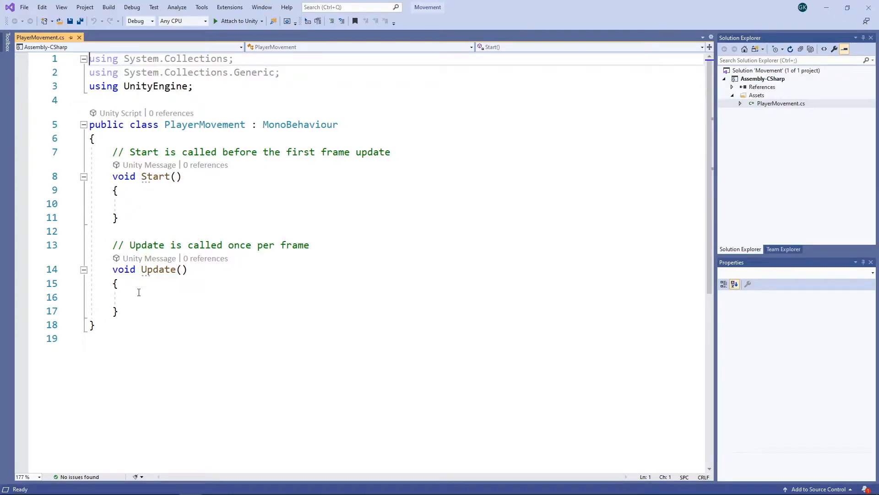
{"action": "left_click", "coordinate": [144, 297]}
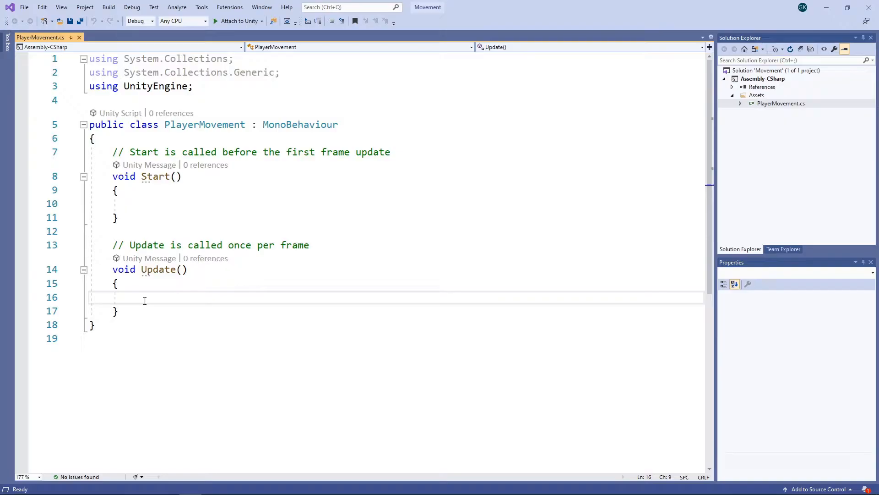
- Declare float horizontalInput = Input.GetAxis("Horizontal") and verticalInput = Input.GetAxis("Vertical") in Update
{"action": "type", "text": "float horizontalInput = Input.GetAxis(\"Horizon"}
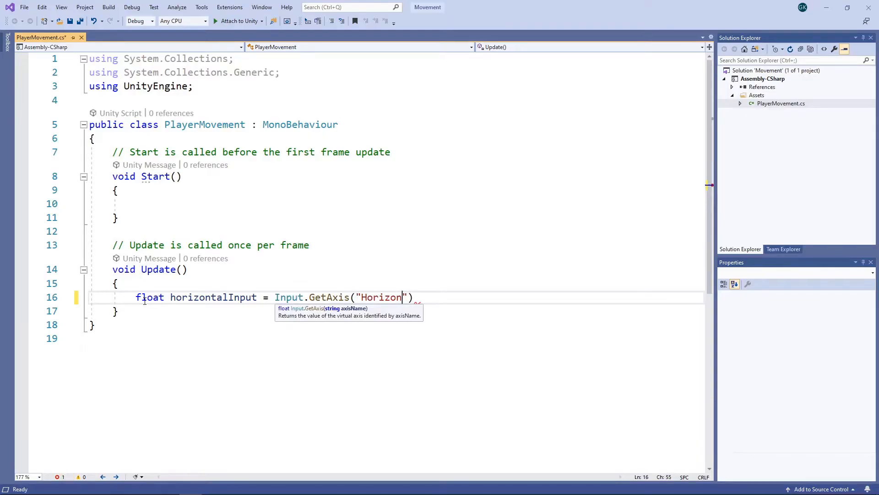
{"action": "type", "text": "tal\");"}
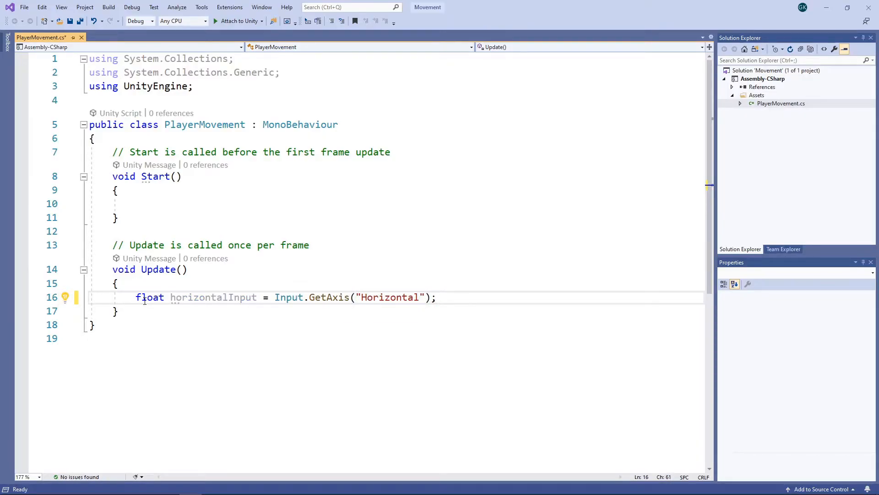
{"action": "left_click", "coordinate": [434, 297]}
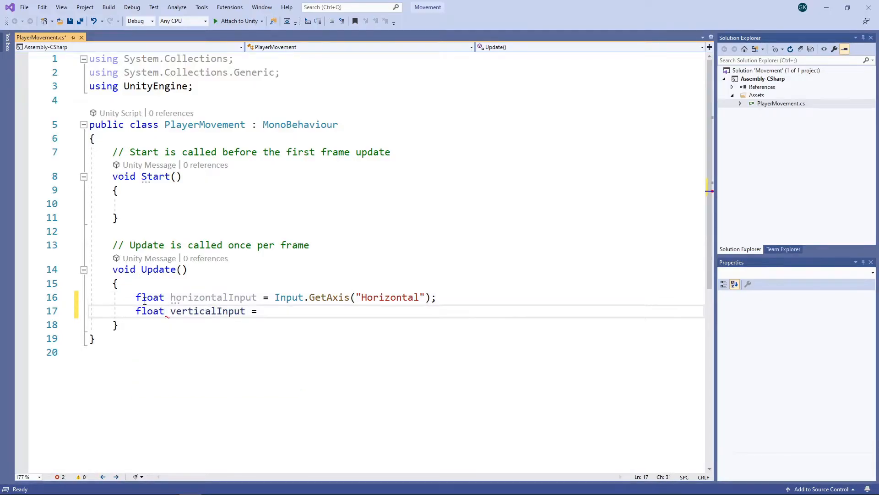
{"action": "type", "text": "Input.GetAxis"}
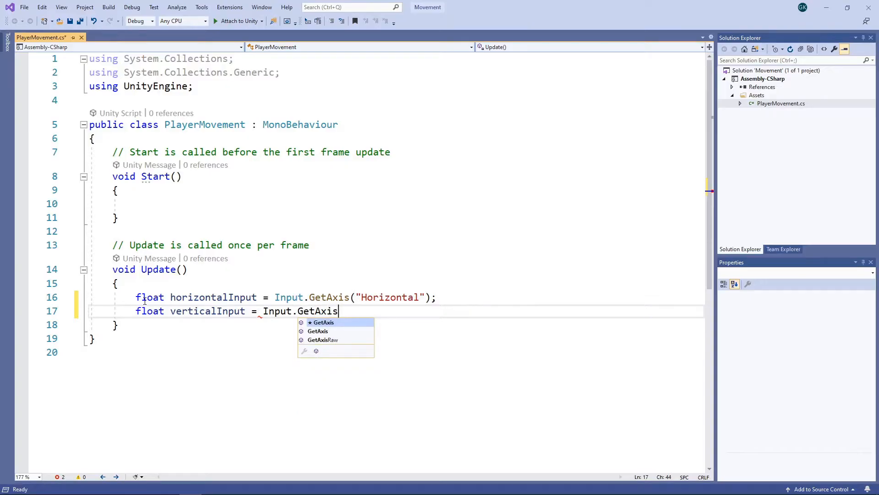
{"action": "type", "text": "(\"Vertical\");"}
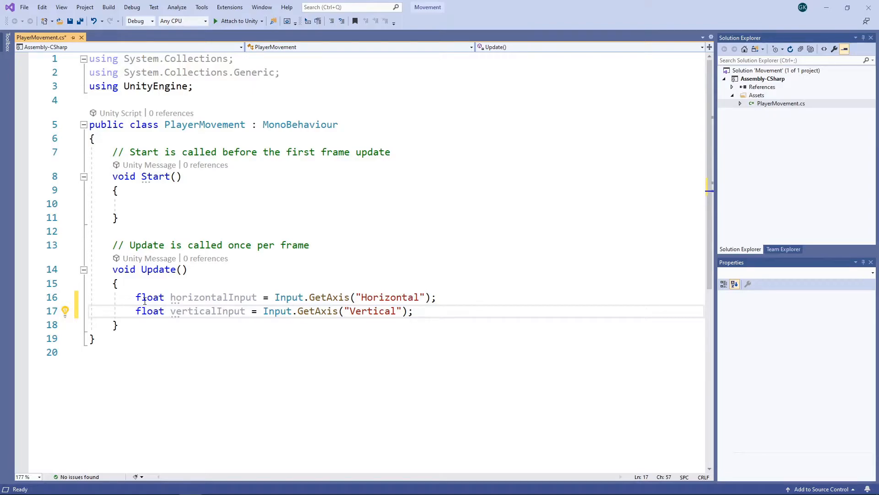
{"action": "left_click", "coordinate": [412, 311]}
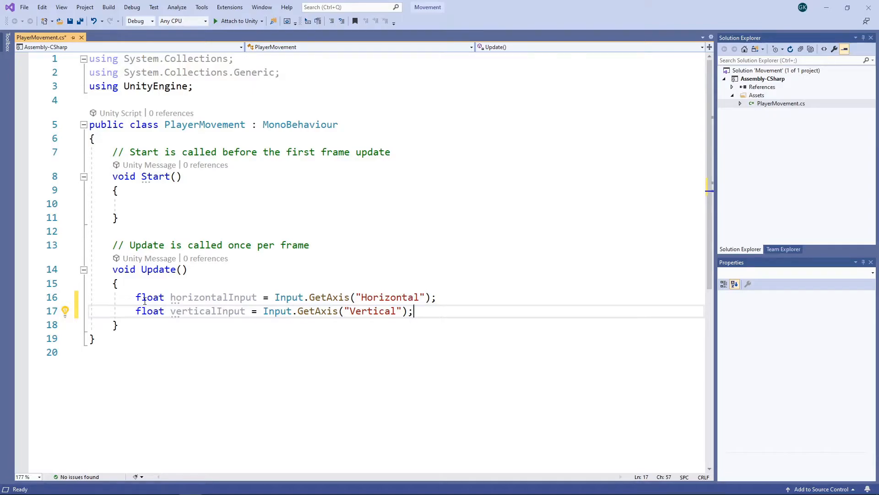
{"action": "type", "text": "Vector3 movementDirec"}
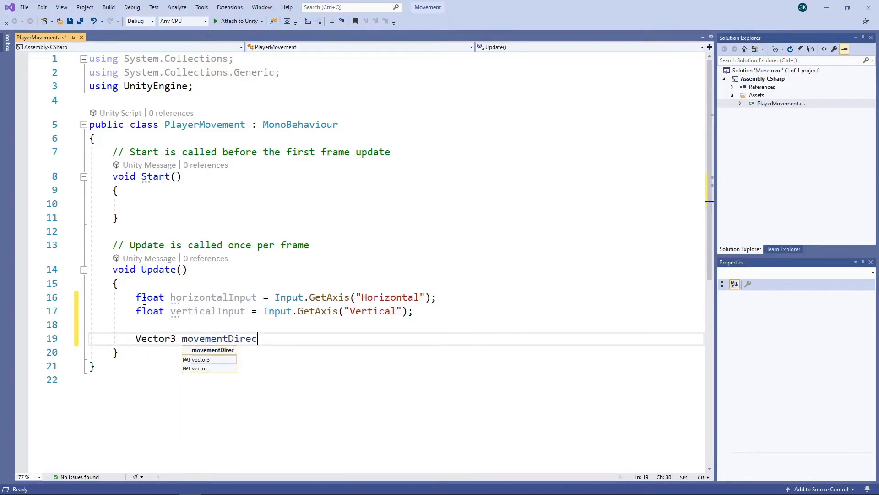
- Write Vector3 movementDirection = new Vector3(horizontalInput, 0, verticalInput);
{"action": "type", "text": "tion = new Vecto"}
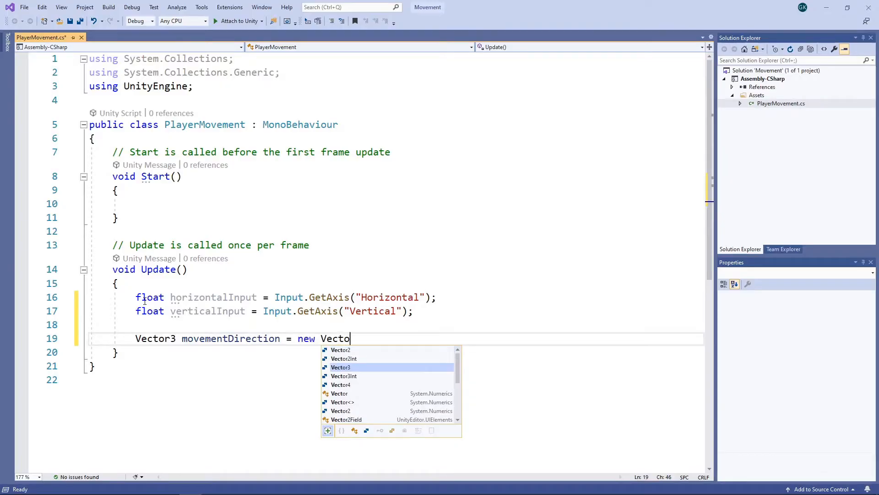
{"action": "type", "text": "r3(horizontalInput,"}
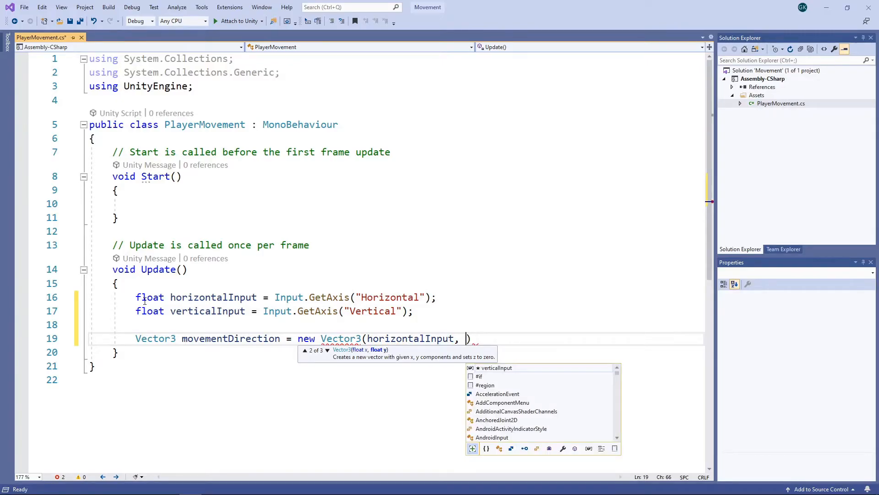
{"action": "type", "text": "0,"}
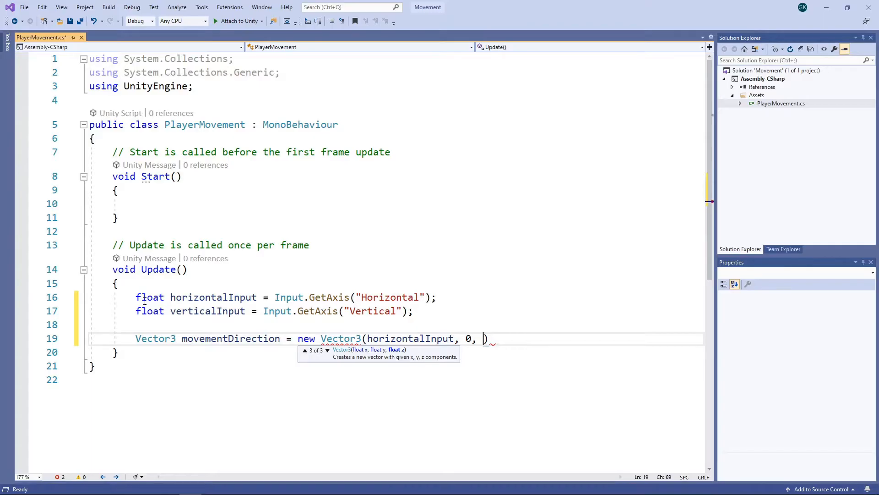
{"action": "type", "text": "verticalInpu"}
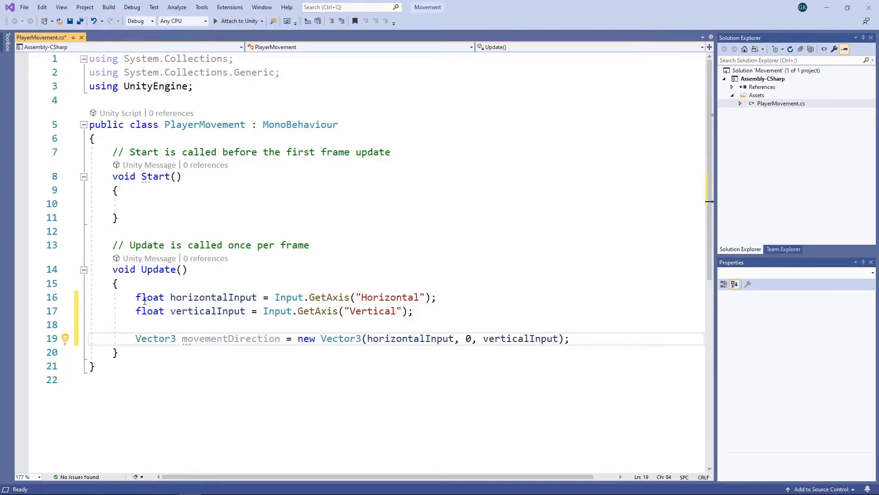
{"action": "type", "text": "tr"}
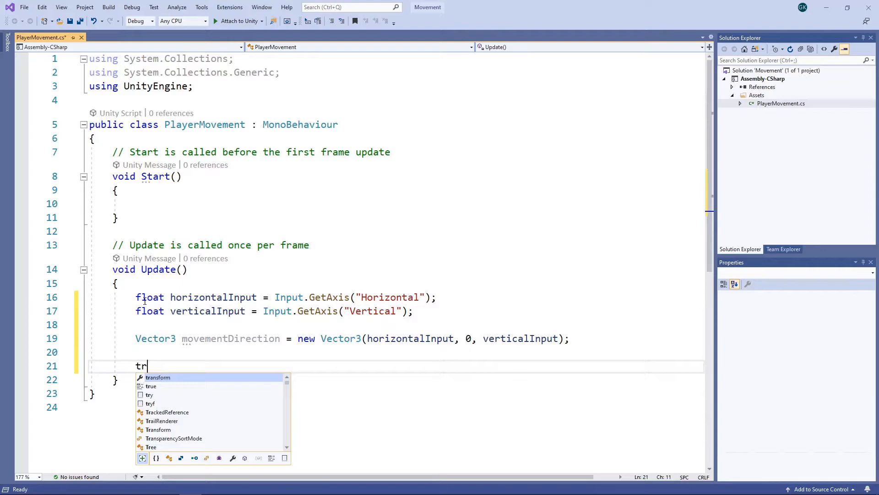
- Write transform.Translate(movementDirection * Time.deltaTime); and save the script
{"action": "type", "text": "ansform.Translate(movementDirection"}
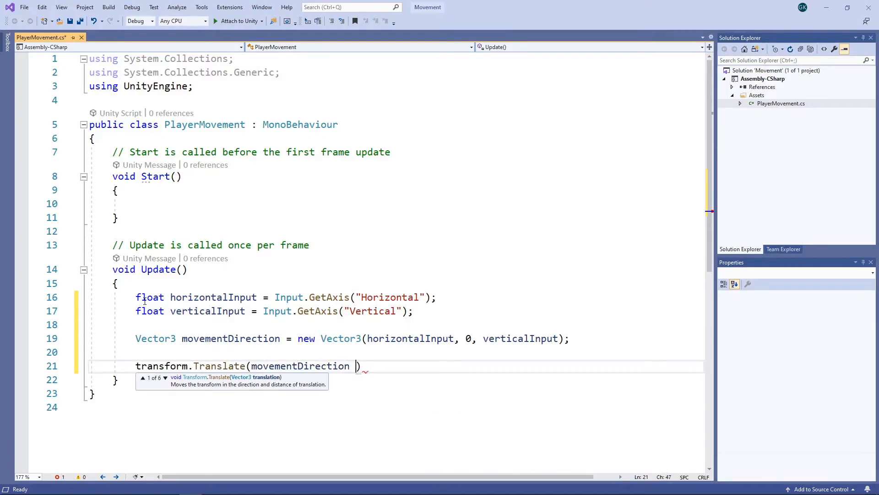
{"action": "type", "text": "*"}
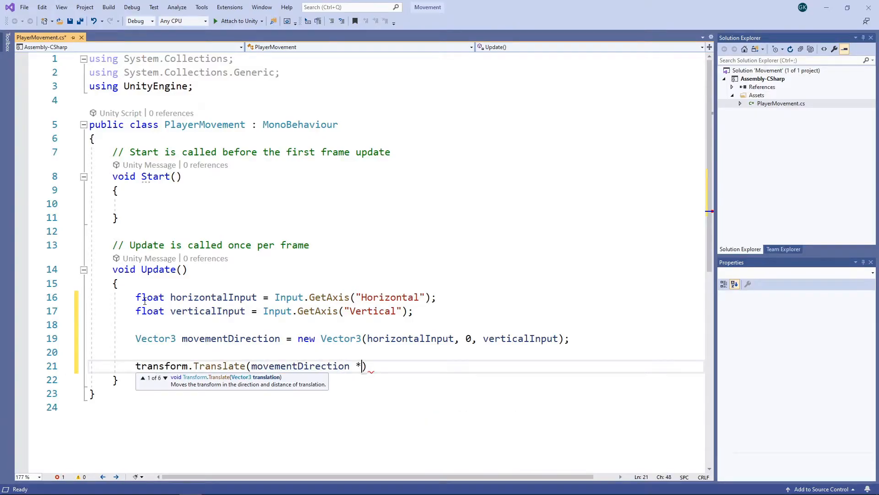
{"action": "type", "text": "Time.deltaTime"}
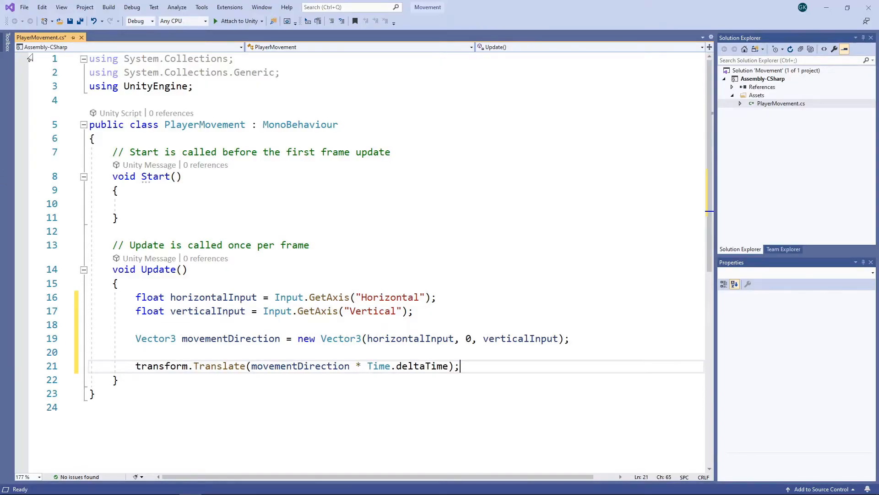
{"action": "left_click", "coordinate": [70, 20]}
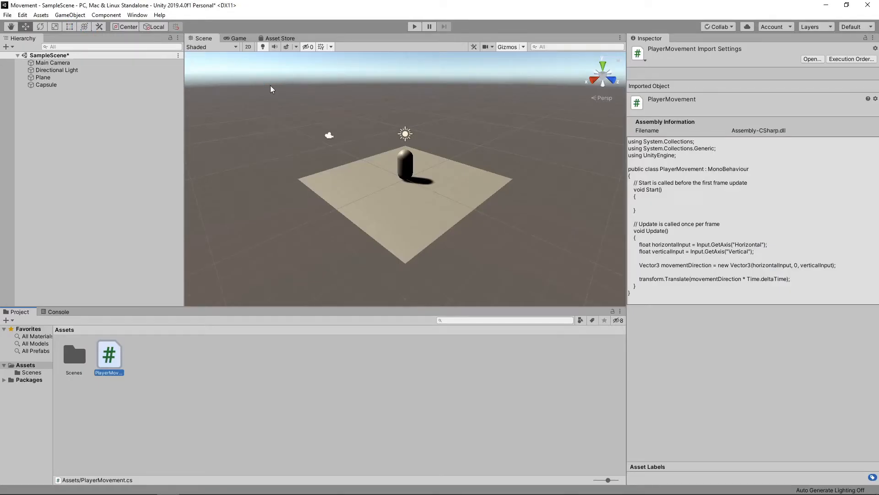
- Inspect the saved PlayerMovement script in Unity, confirming the Time.deltaTime movement
{"action": "left_click", "coordinate": [414, 26]}
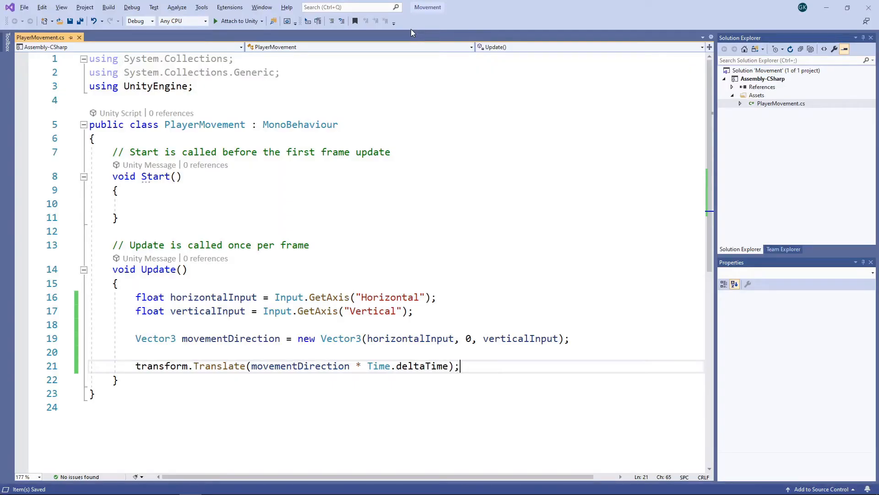
- Declare public float speed; and multiply the Translate movement by speed
{"action": "left_click", "coordinate": [97, 137]}
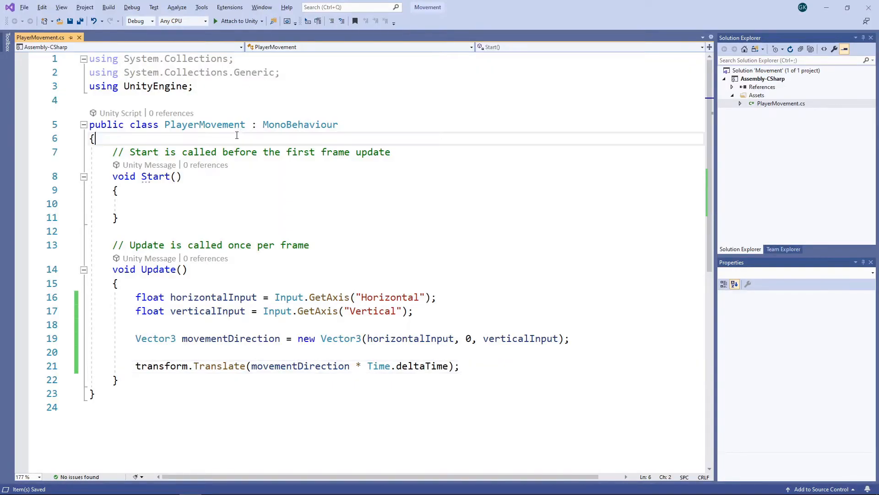
{"action": "type", "text": "public float speed;"}
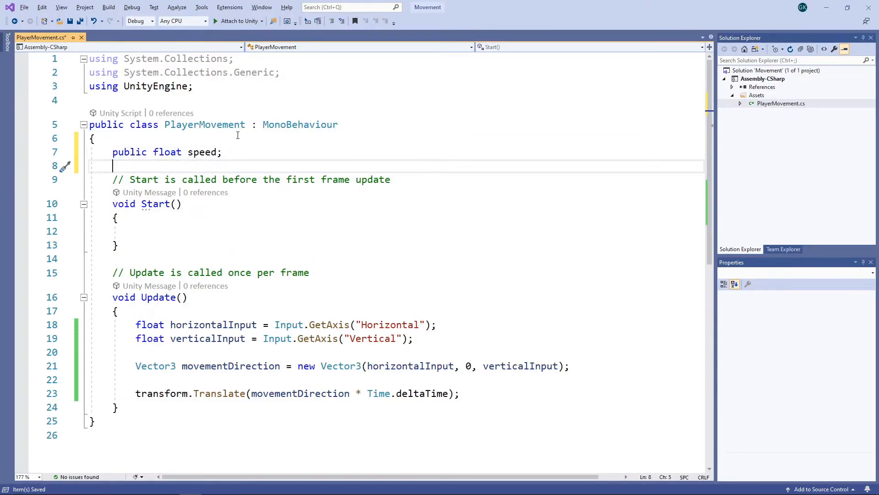
{"action": "mouse_move", "coordinate": [359, 393]}
{"action": "type", "text": "speed "}
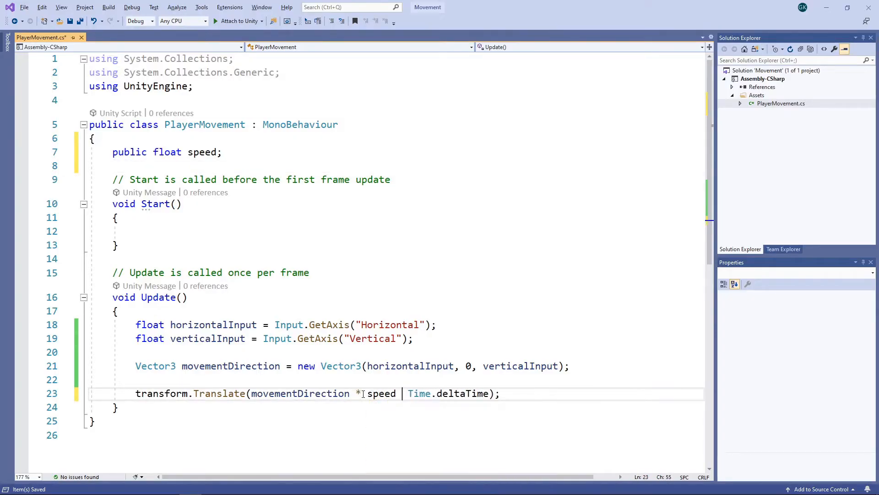
{"action": "type", "text": "*"}
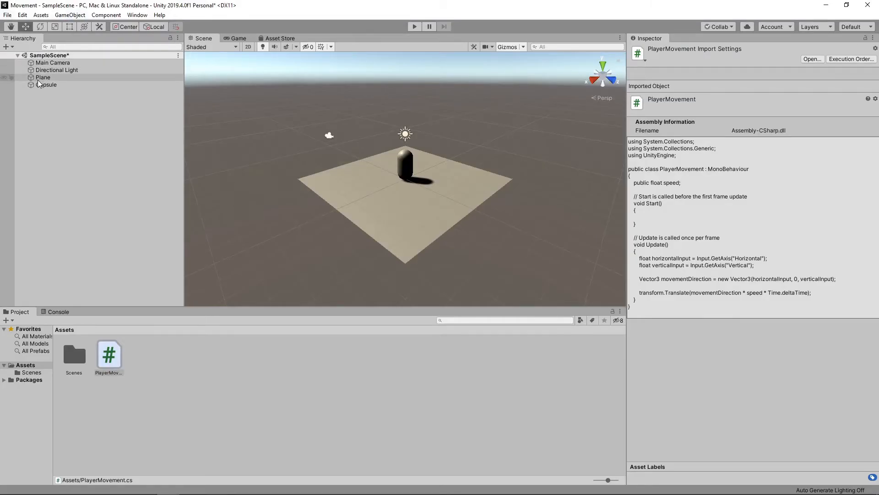
- Set the capsule's Player Movement Speed to 5 and run Play mode to test movement
{"action": "left_click", "coordinate": [47, 84]}
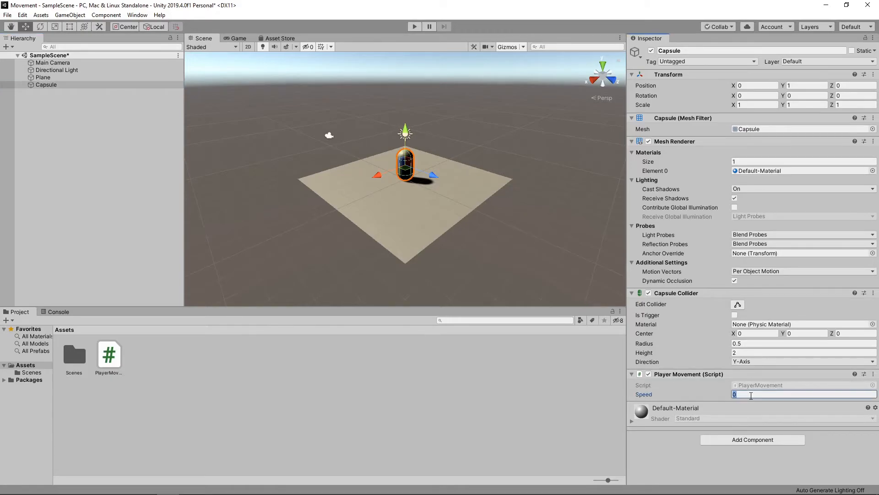
{"action": "type", "text": "5"}
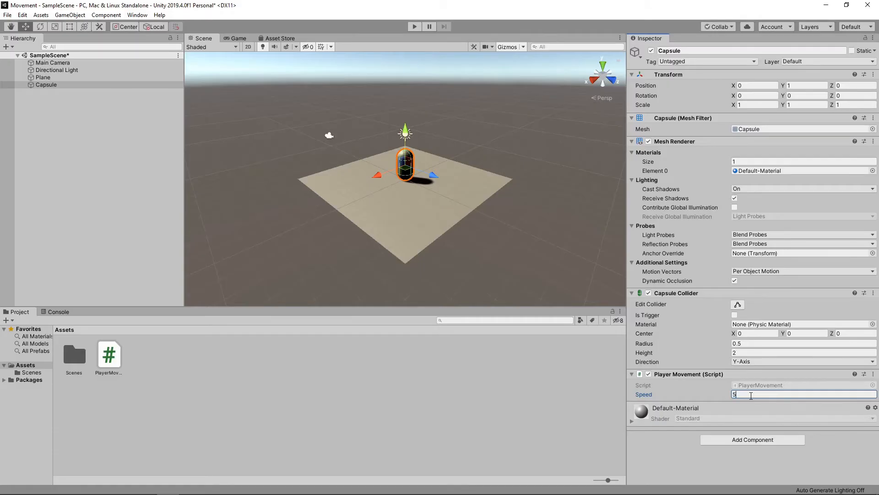
{"action": "left_click", "coordinate": [414, 26]}
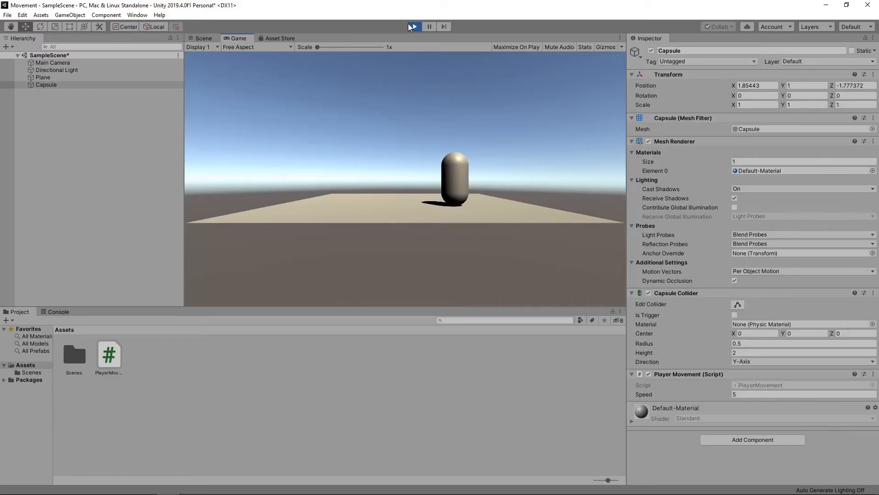
{"action": "mouse_move", "coordinate": [339, 26]}
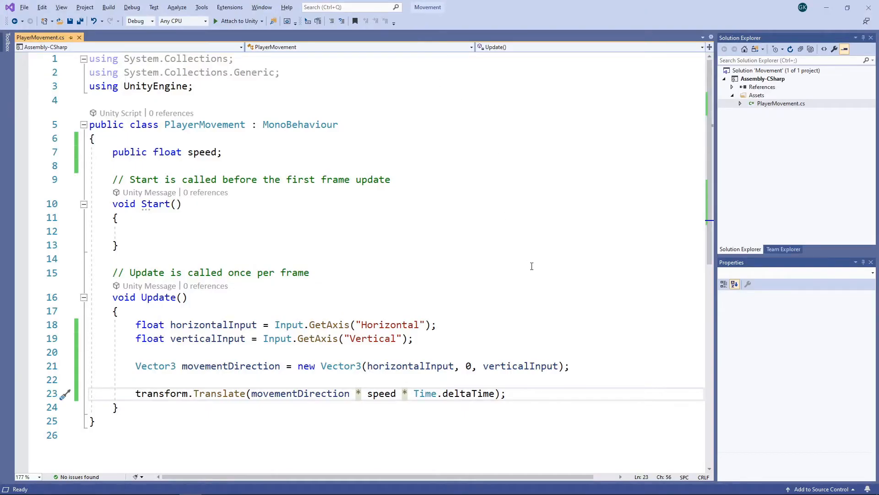
- Add 'movementDirection.Normalize();' before the Translate call and save the script
{"action": "type", "text": "movementDirection.Normalize();"}
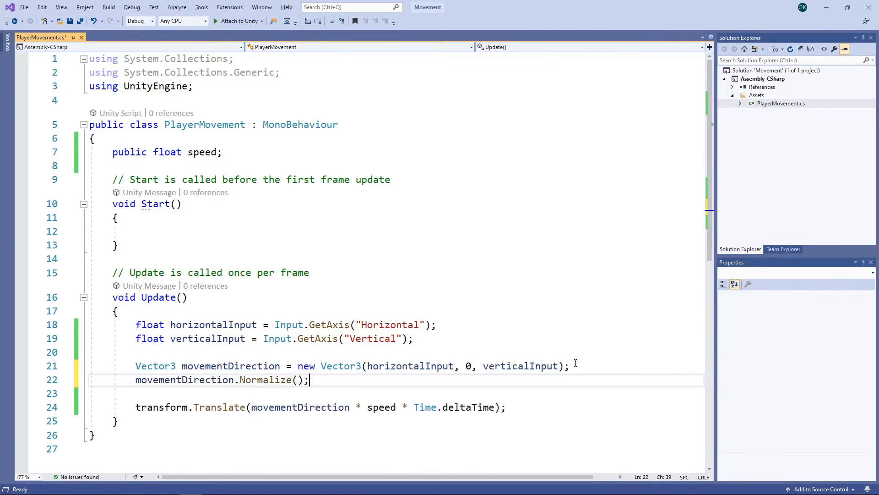
{"action": "mouse_move", "coordinate": [495, 340]}
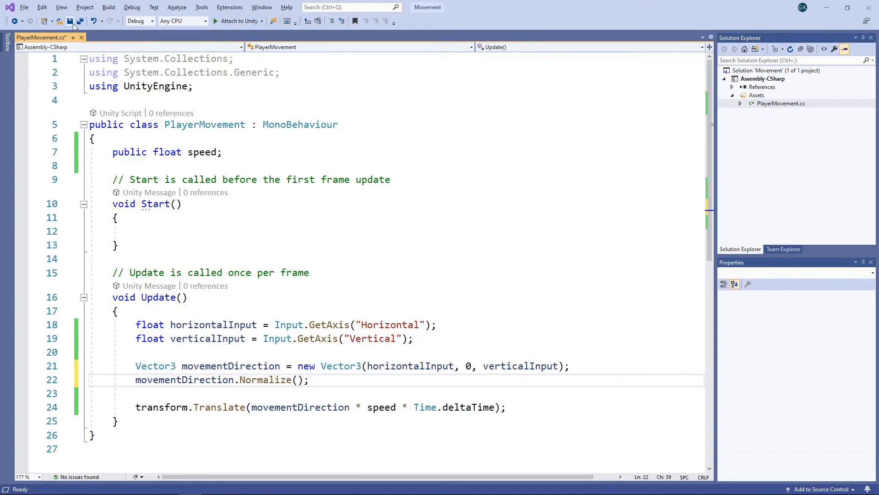
{"action": "left_click", "coordinate": [71, 21]}
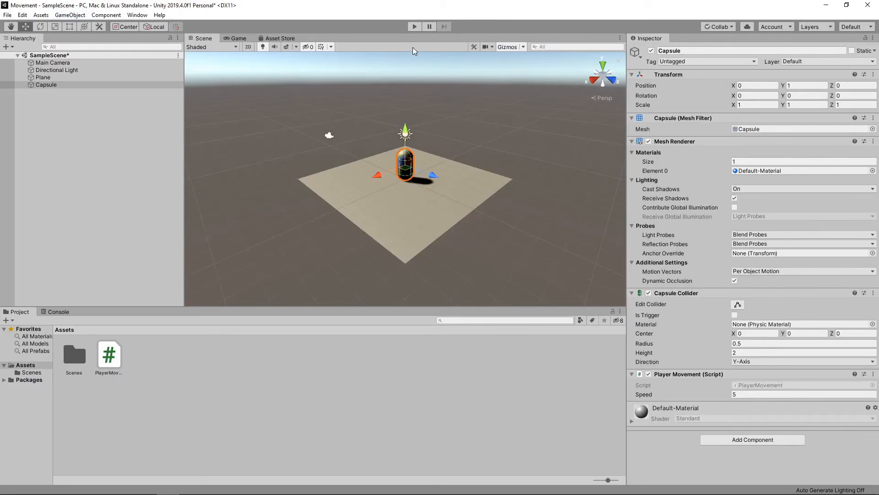
- Play the game to test normalized capsule movement, then stop it and head to Project Settings
{"action": "left_click", "coordinate": [414, 27]}
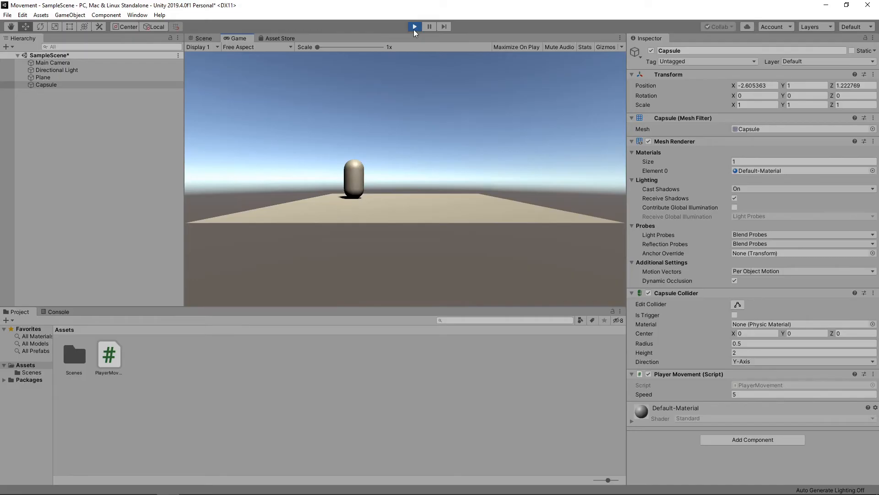
{"action": "left_click", "coordinate": [413, 26]}
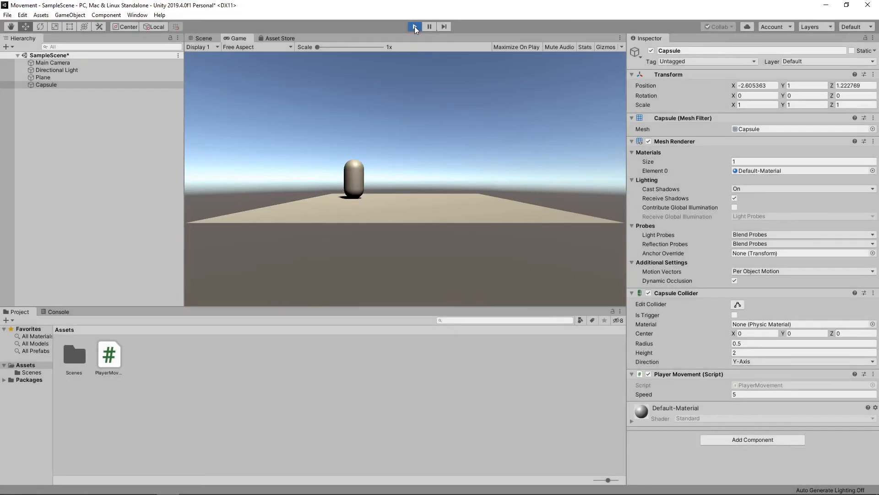
{"action": "left_click", "coordinate": [203, 38]}
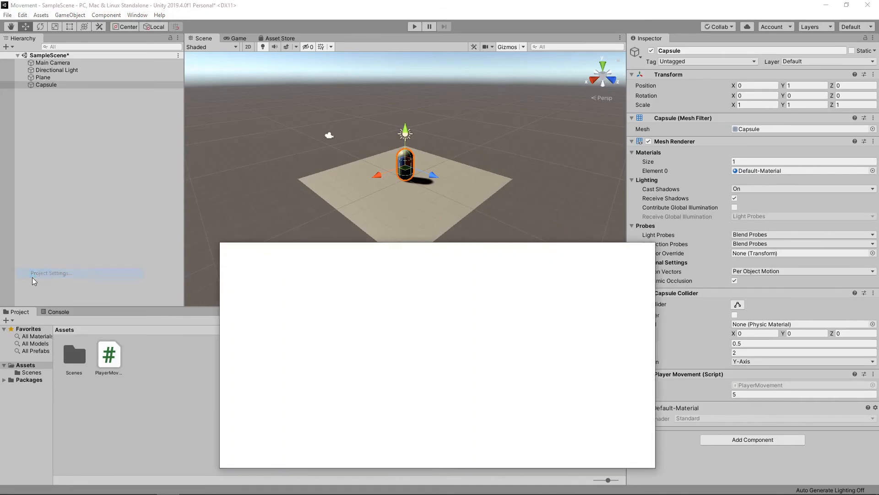
- Increase the Vertical axis Gravity in the Input Manager and play the game to test it
{"action": "left_click", "coordinate": [50, 273]}
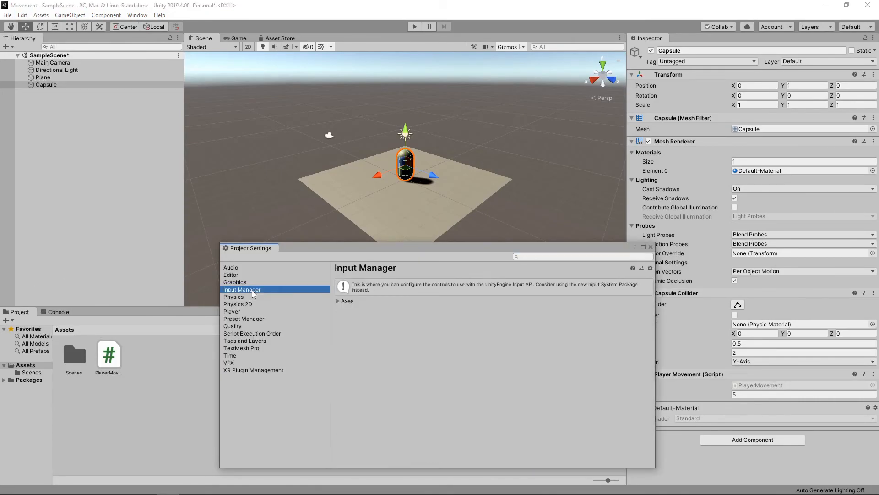
{"action": "left_click", "coordinate": [338, 300]}
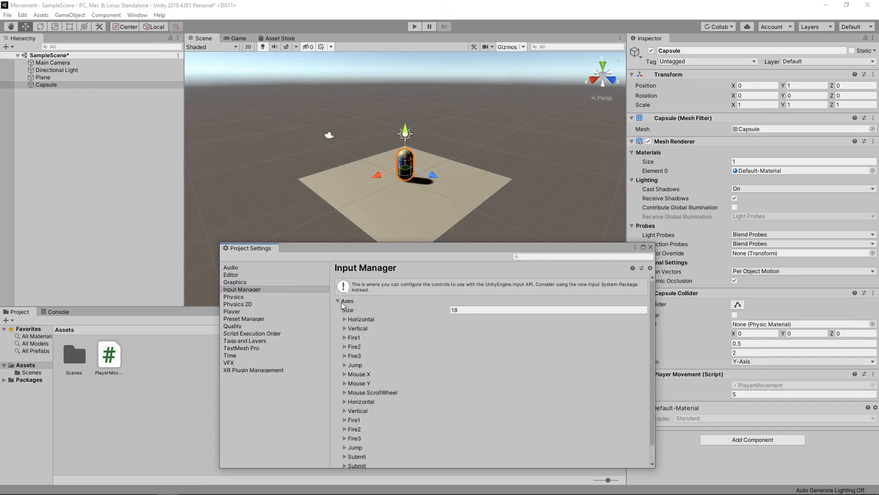
{"action": "mouse_move", "coordinate": [346, 320]}
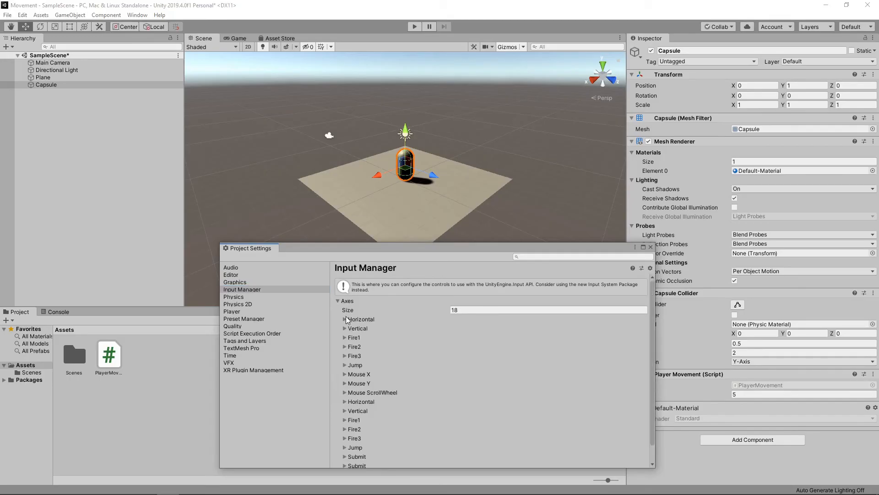
{"action": "left_click", "coordinate": [345, 319]}
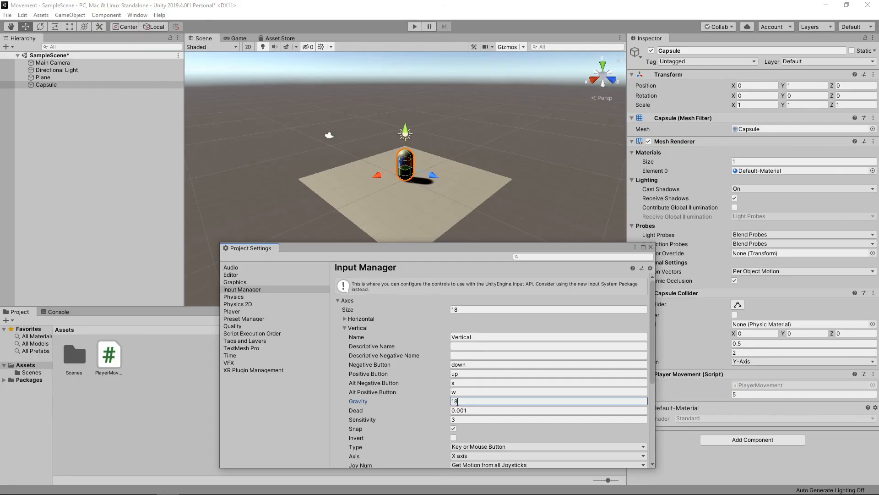
{"action": "left_click", "coordinate": [649, 248]}
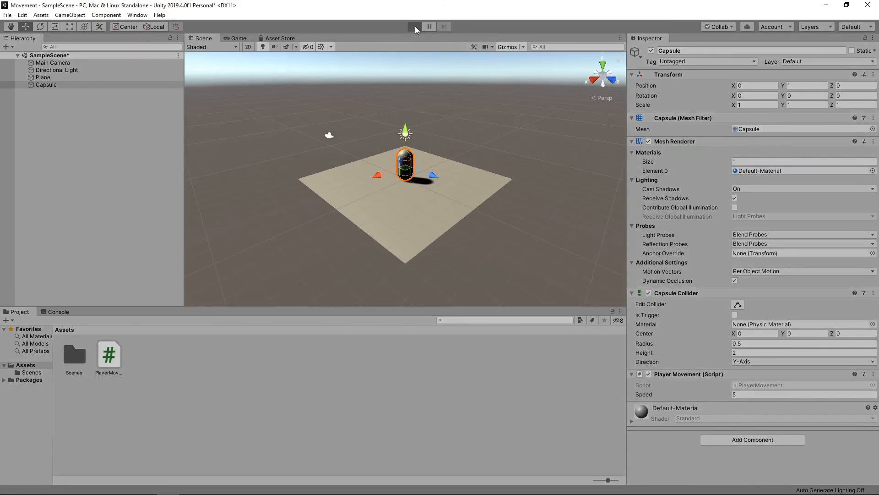
{"action": "left_click", "coordinate": [414, 26]}
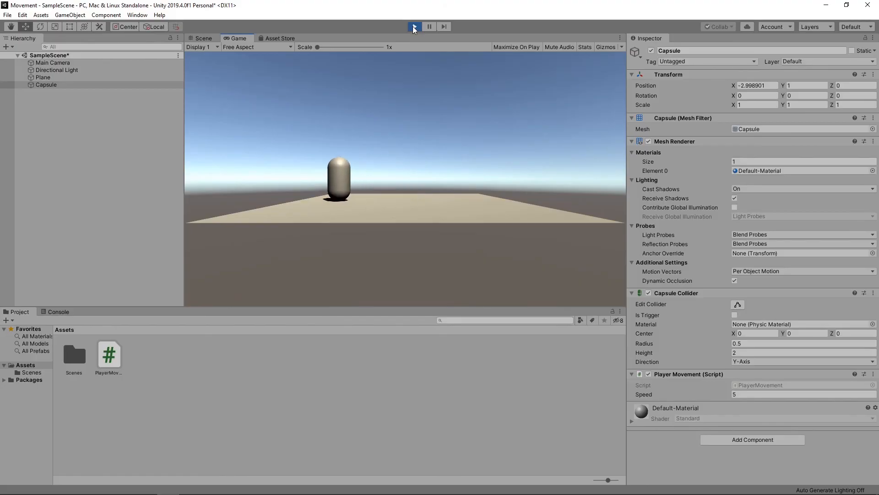